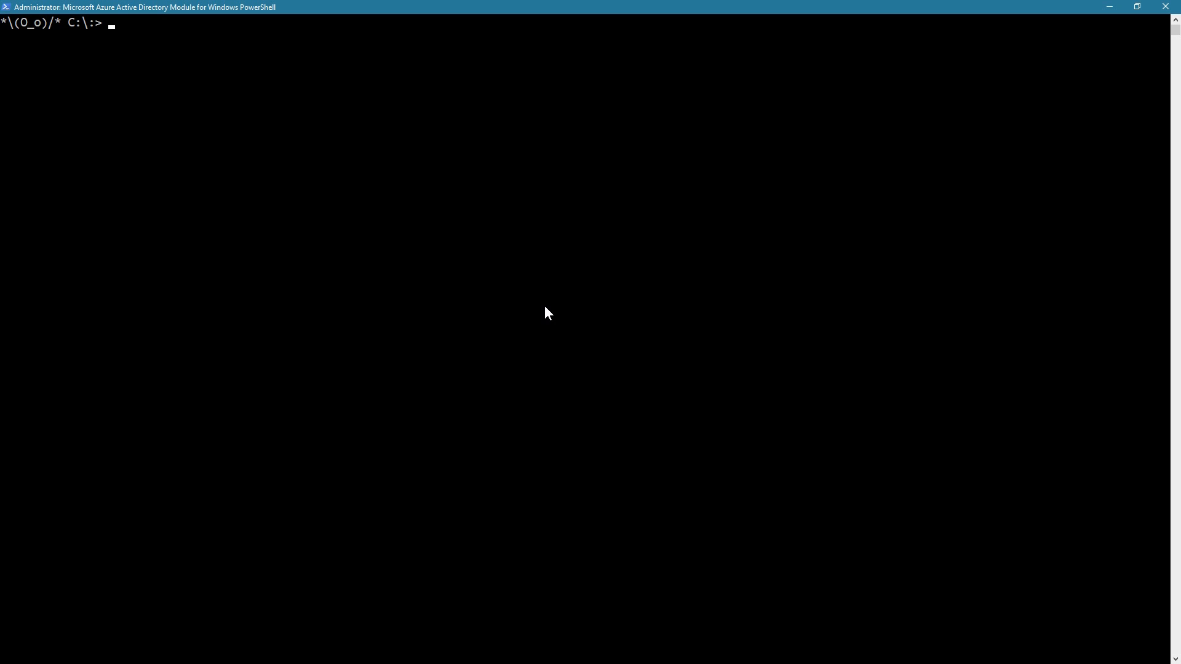
Search the PowerShell Gallery for the MicrosoftTeams module with Find-Module -Name MicrosoftTeams.
{"action": "type", "text": "find-mo"}
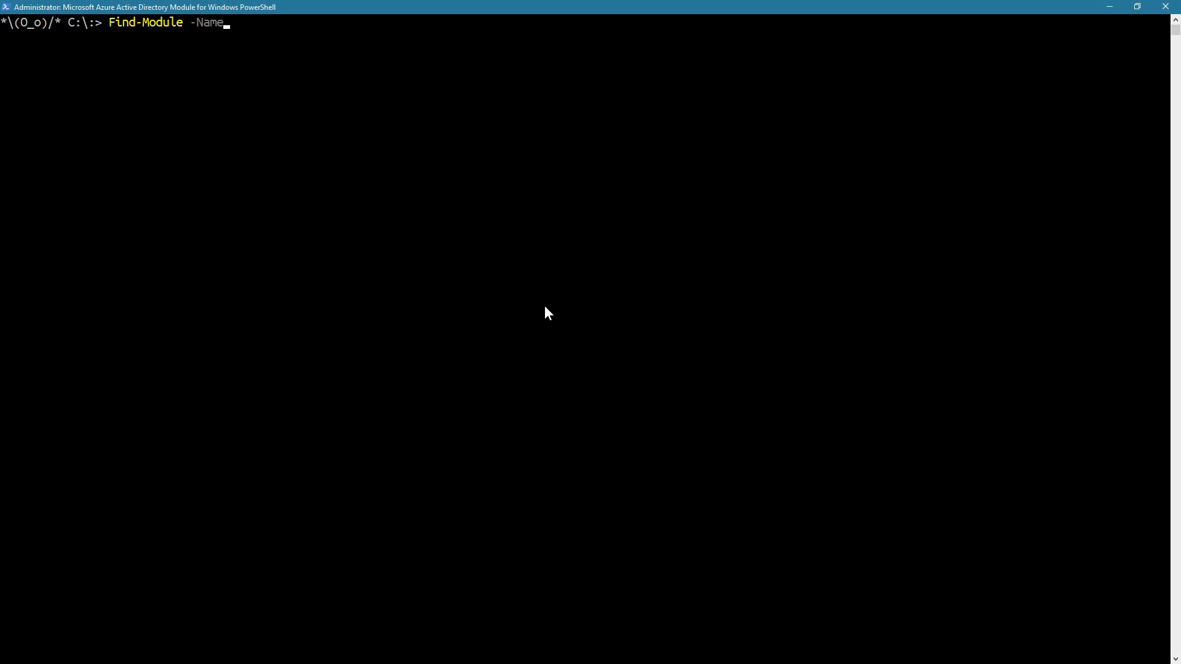
{"action": "type", "text": "MicrosoftT"}
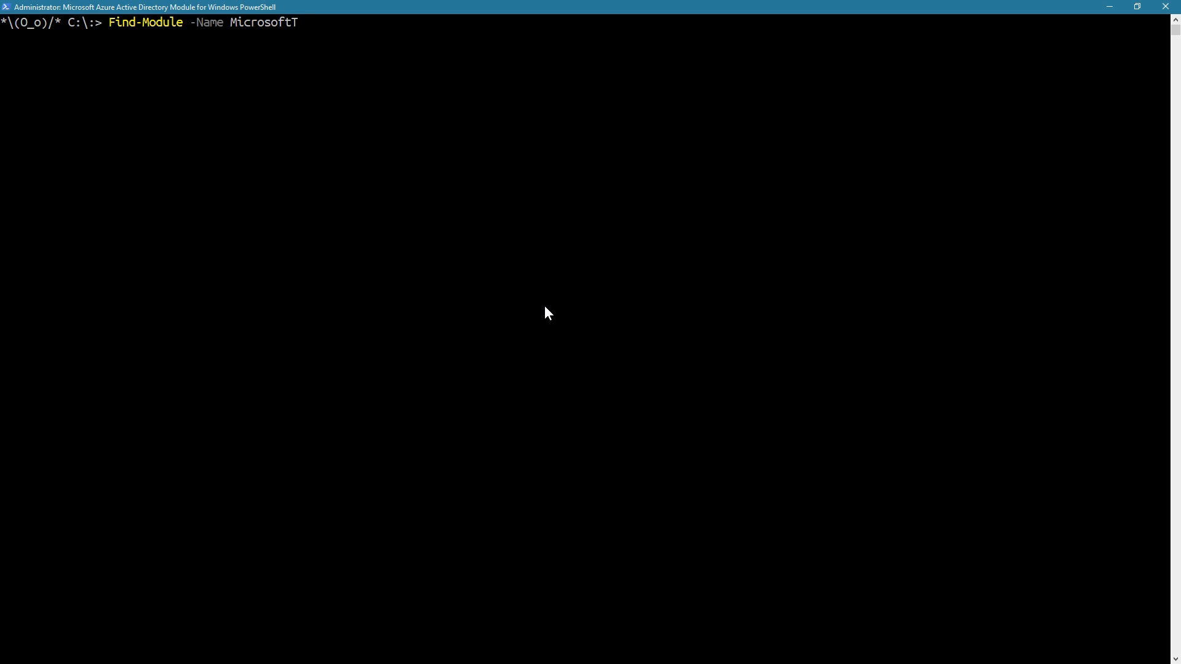
{"action": "key", "text": "Return"}
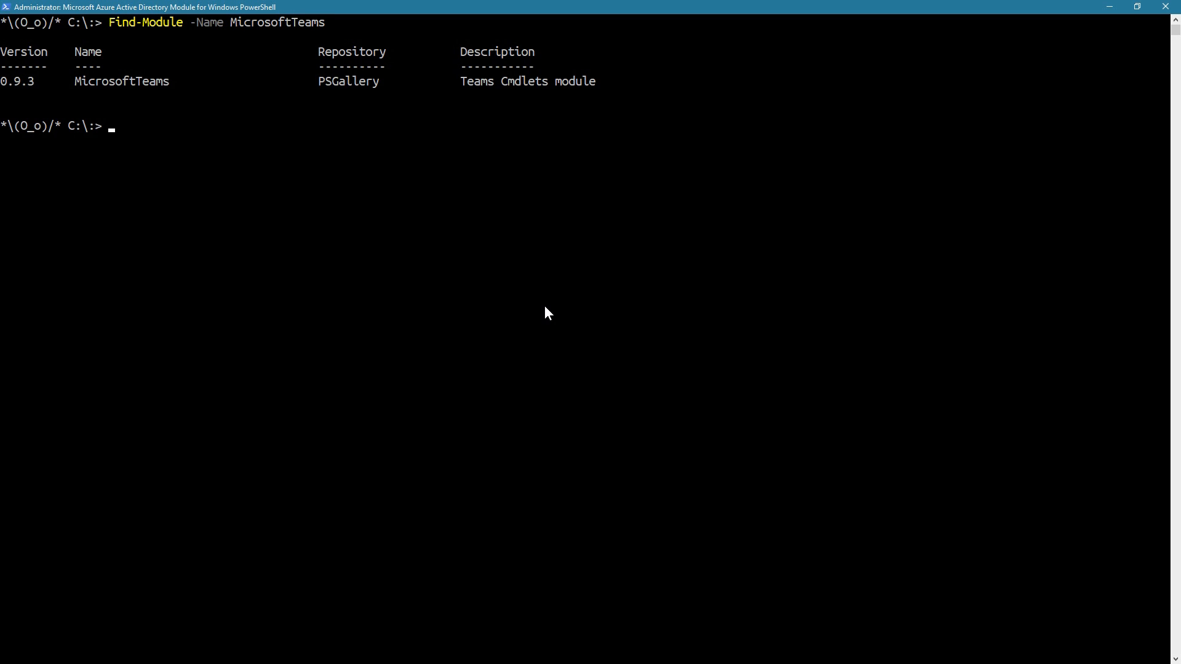
Install MicrosoftTeams by piping Find-Module into Install-Module, answering A (Yes to All) to the untrusted repository prompt.
{"action": "type", "text": "Find-Module -Name MicrosoftTeams | Install-m"}
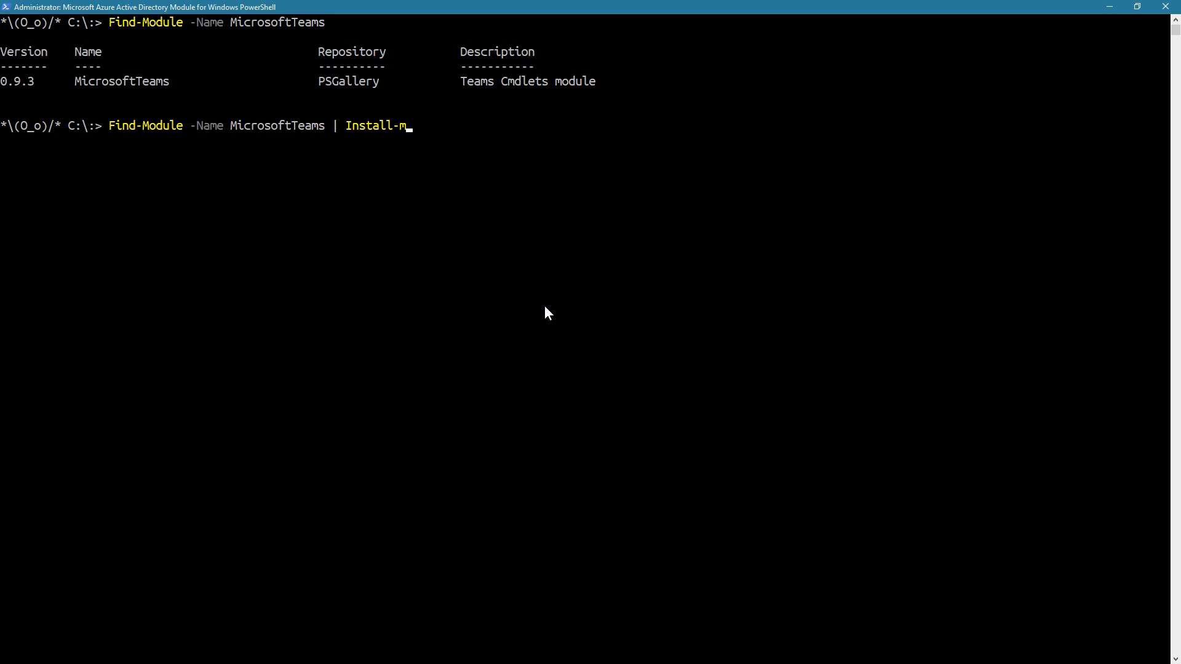
{"action": "key", "text": "Return"}
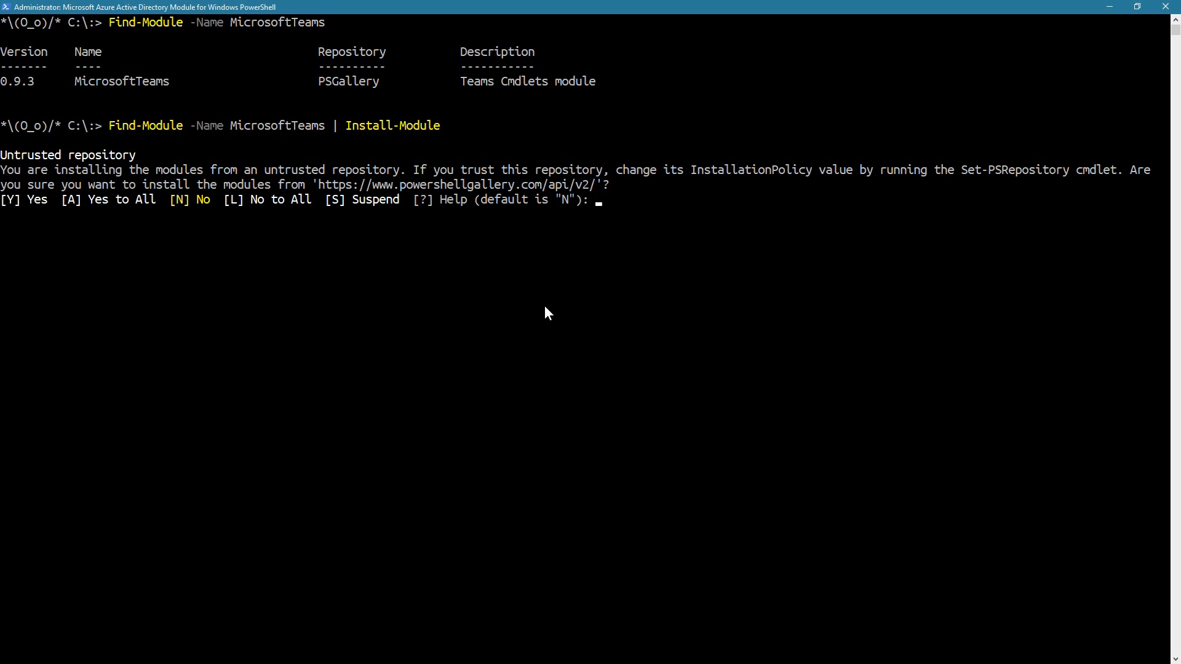
{"action": "type", "text": "A"}
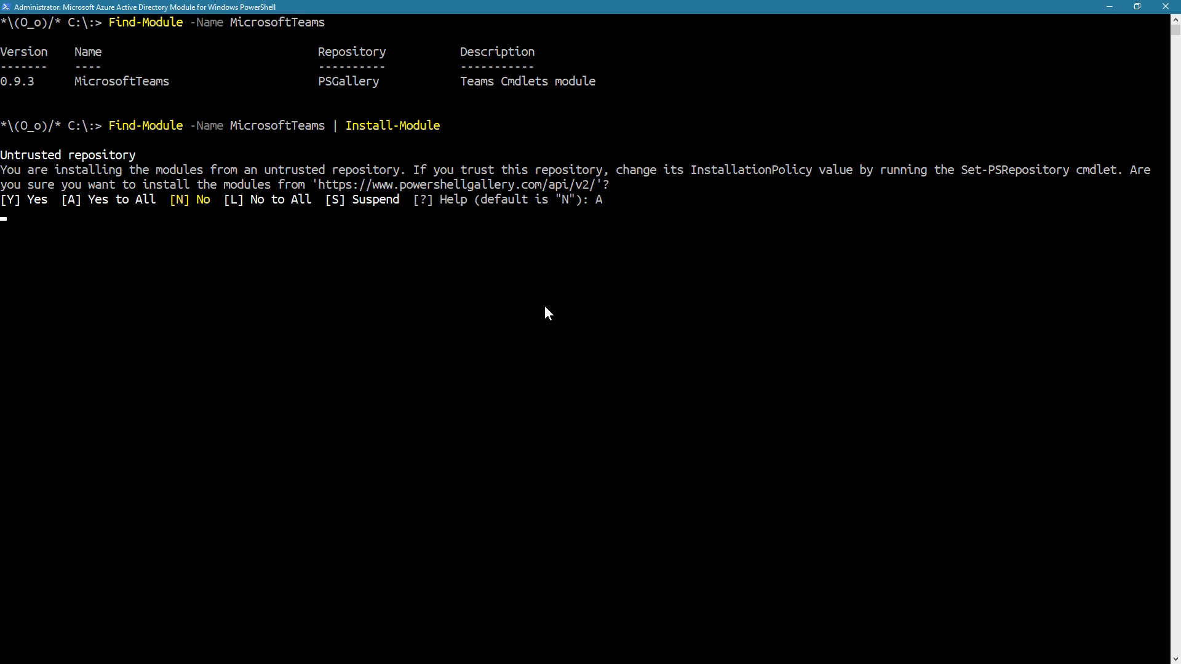
{"action": "key", "text": "Return"}
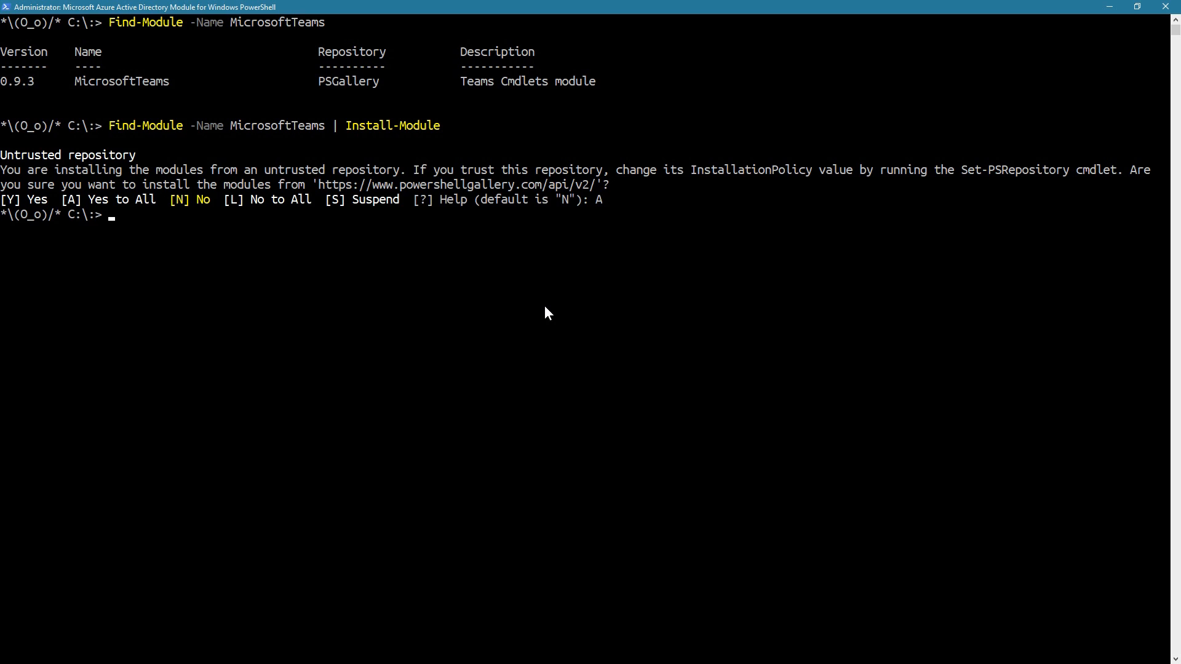
Run Connect-MicrosoftTeams to bring up the Microsoft sign-in window.
{"action": "type", "text": "Co"}
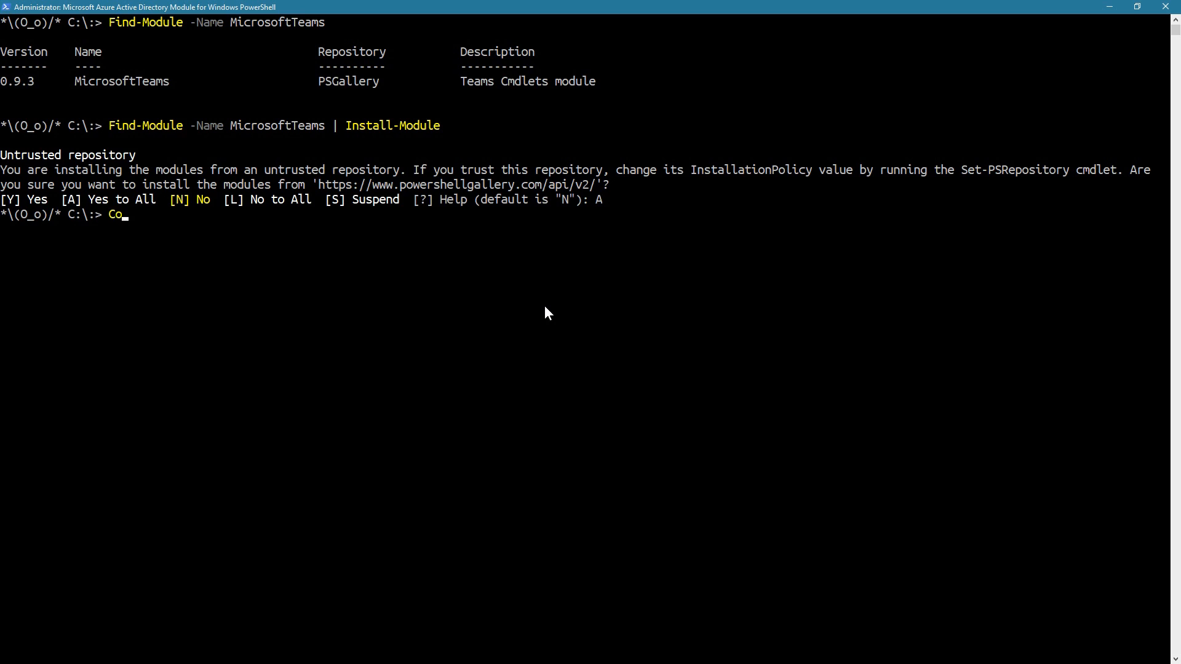
{"action": "type", "text": "nnect-Micr"}
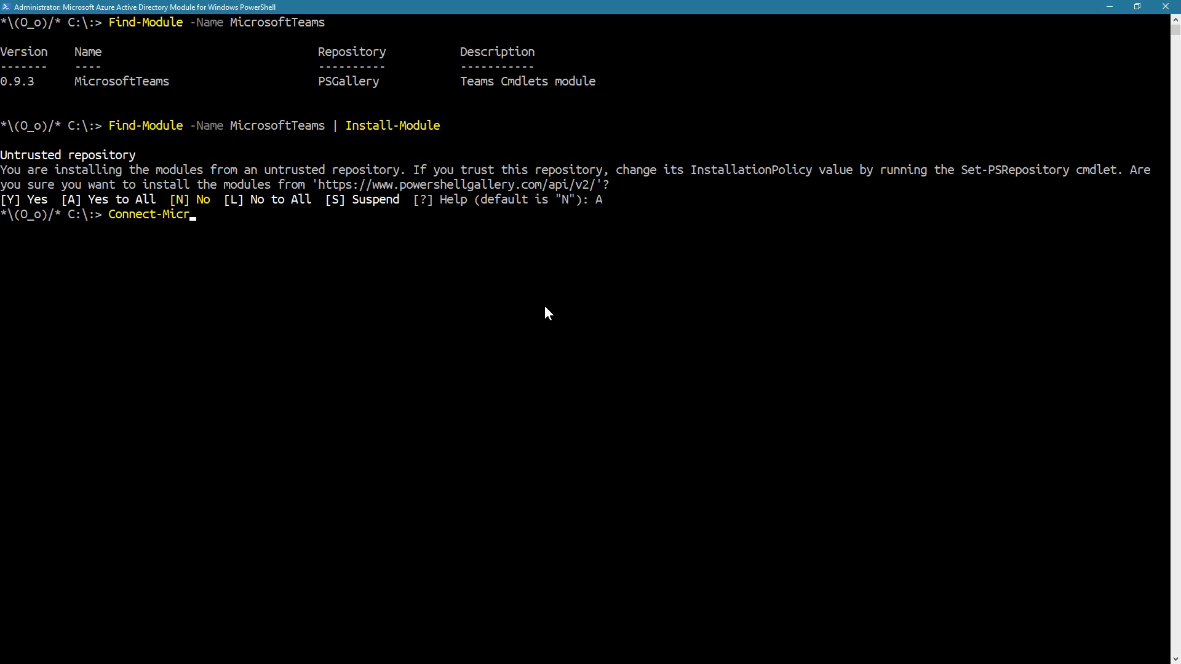
{"action": "type", "text": "osoftTeams"}
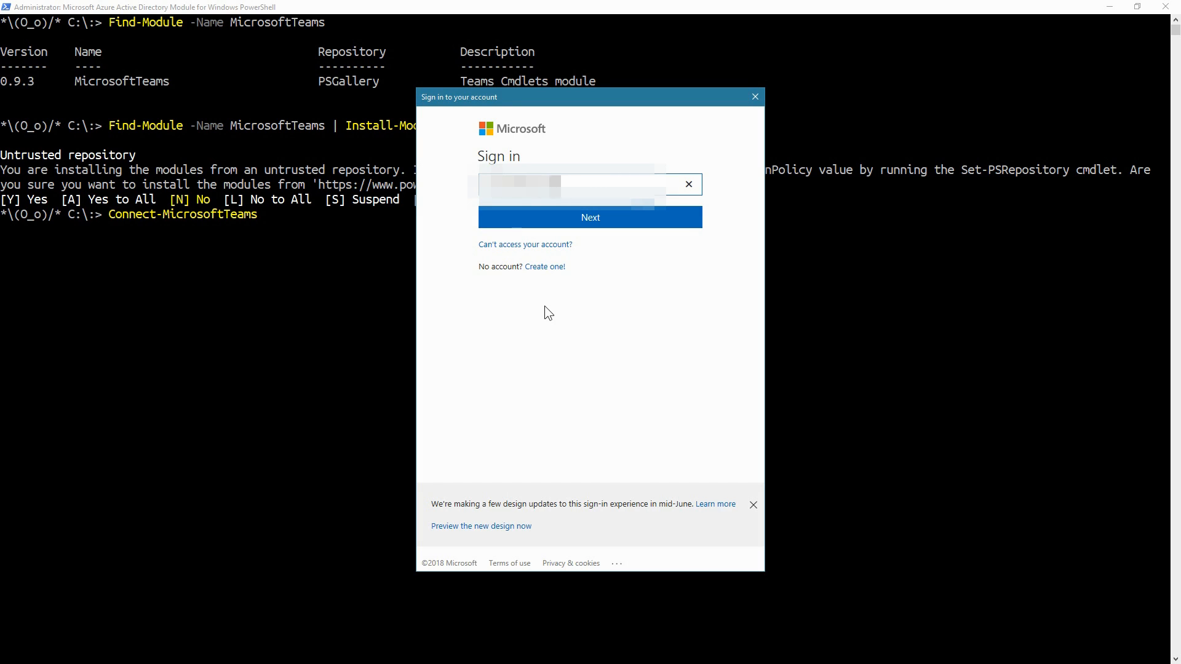
Continue past the account name and enter the admin password to complete sign-in.
{"action": "left_click", "coordinate": [590, 216]}
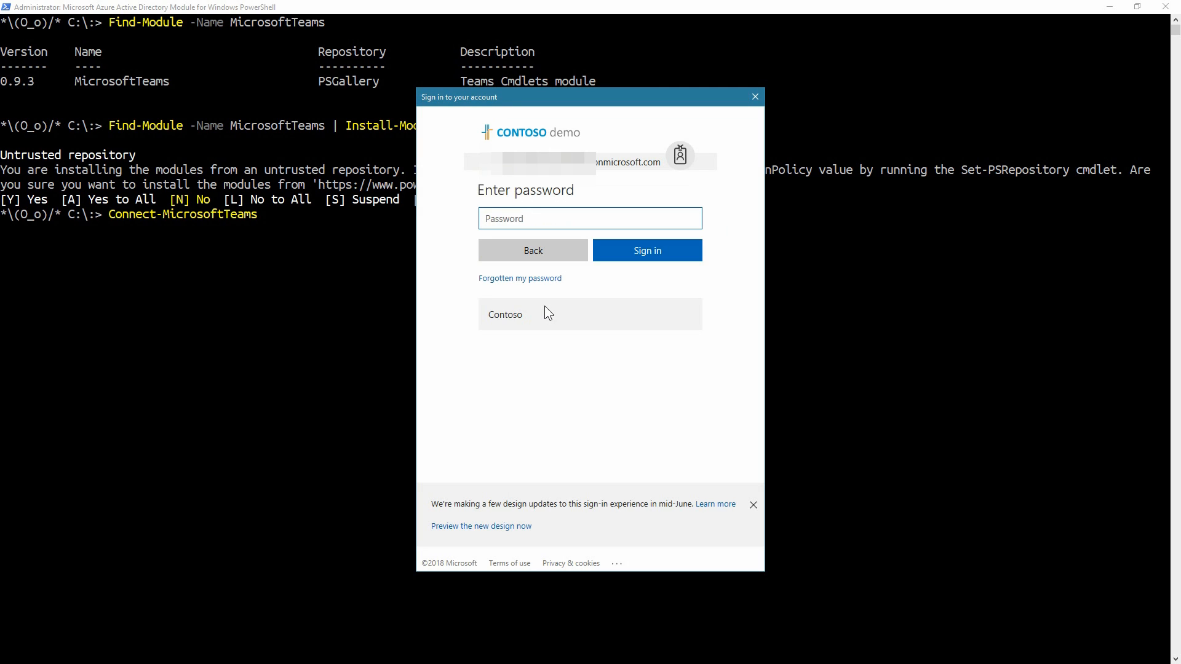
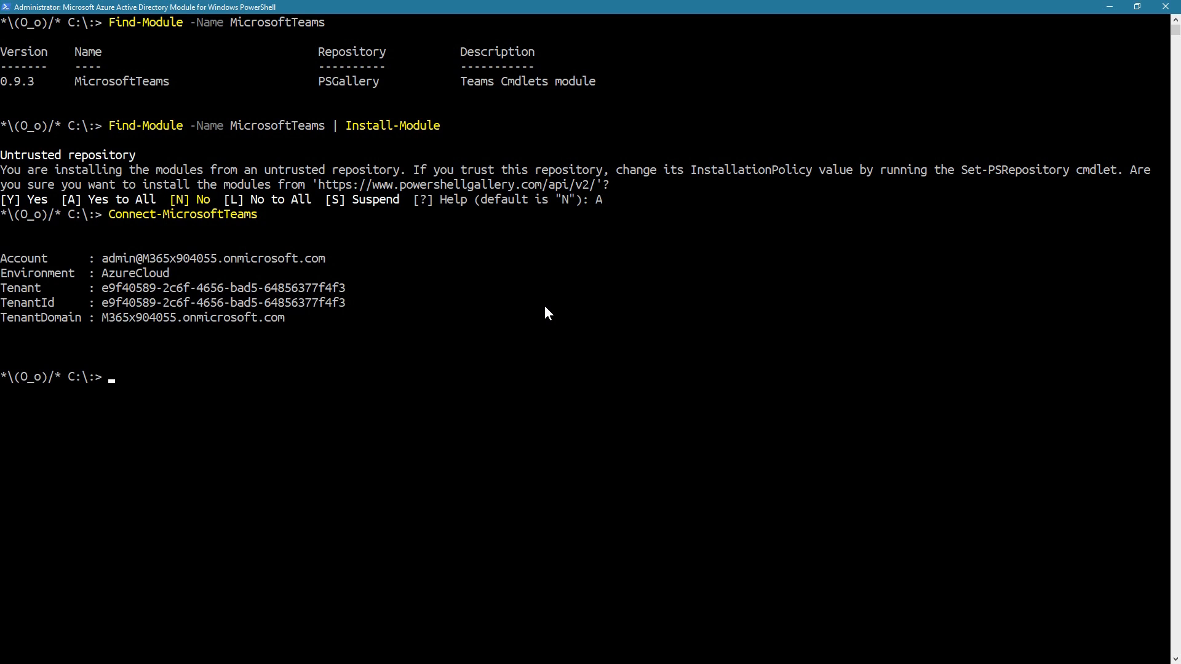
List the module's cmdlets with Get-Command -Module MicrosoftTeams.
{"action": "type", "text": "Get"}
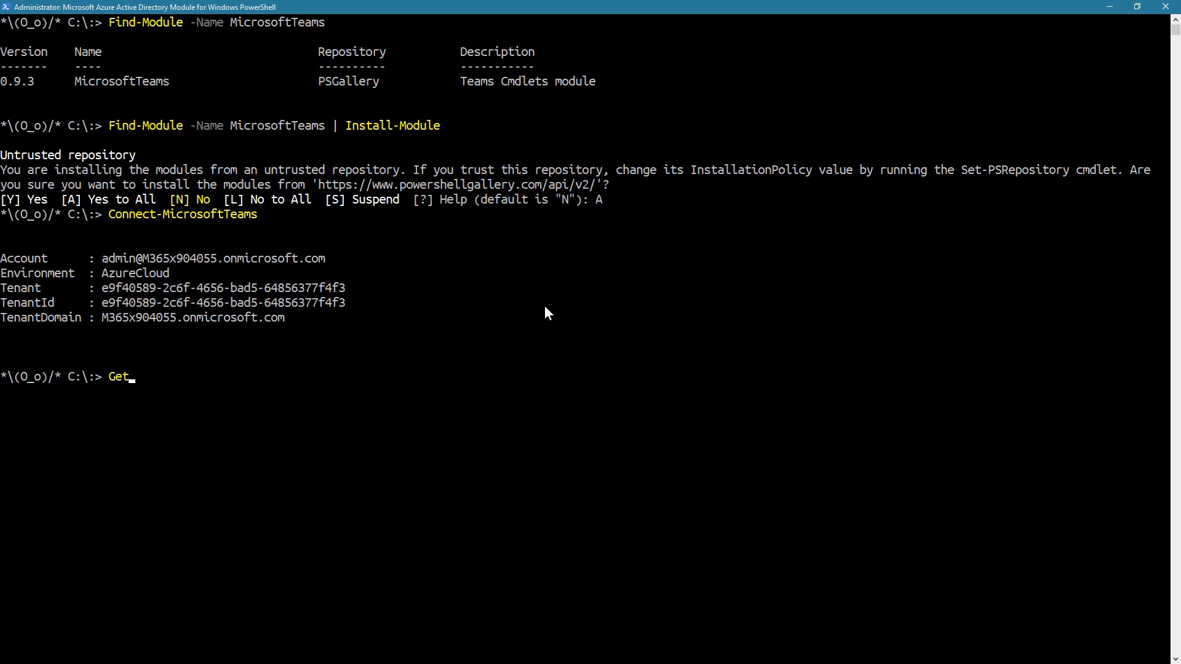
{"action": "type", "text": "-Command -"}
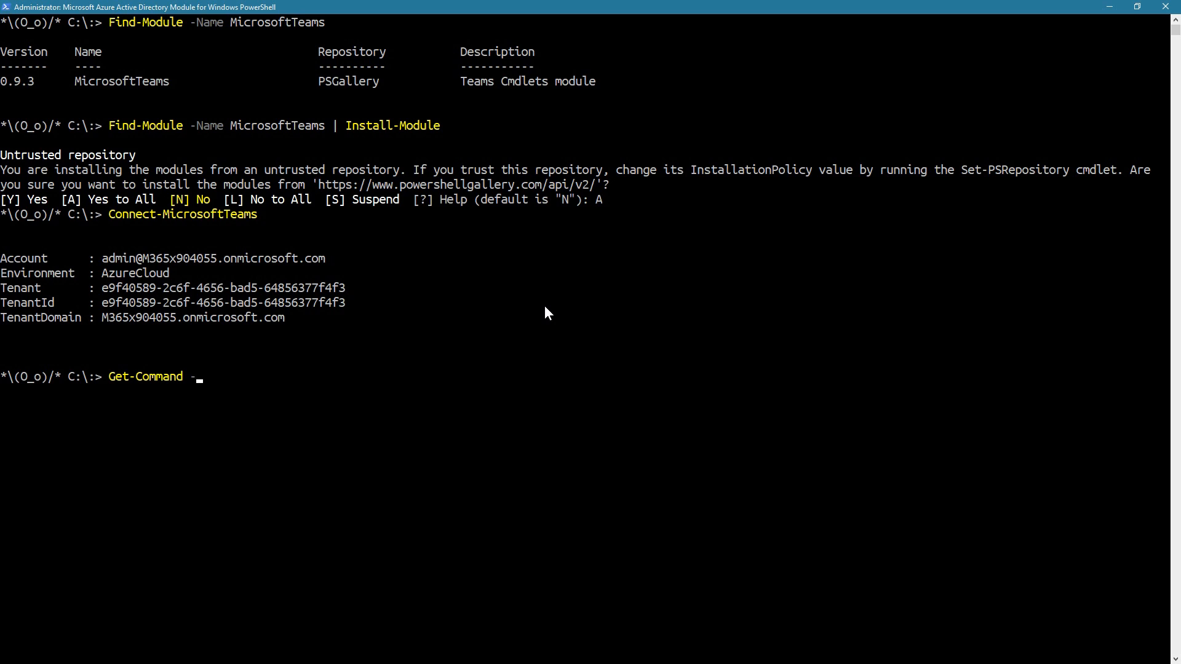
{"action": "type", "text": "Module"}
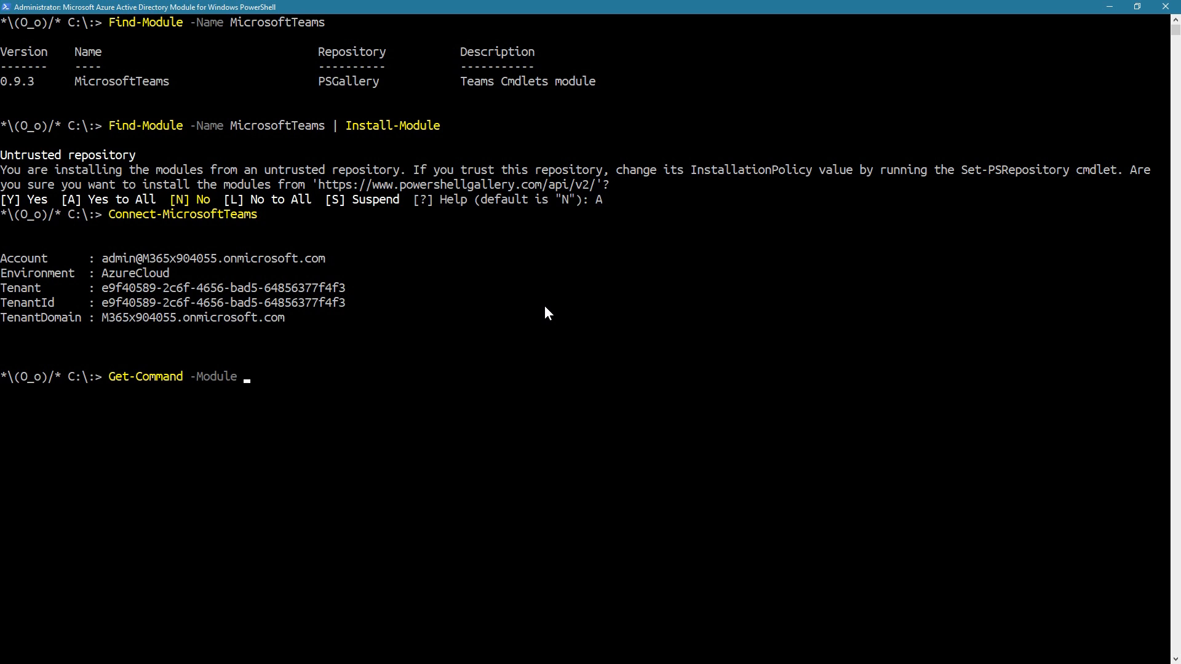
{"action": "type", "text": "MicrosoftTeam"}
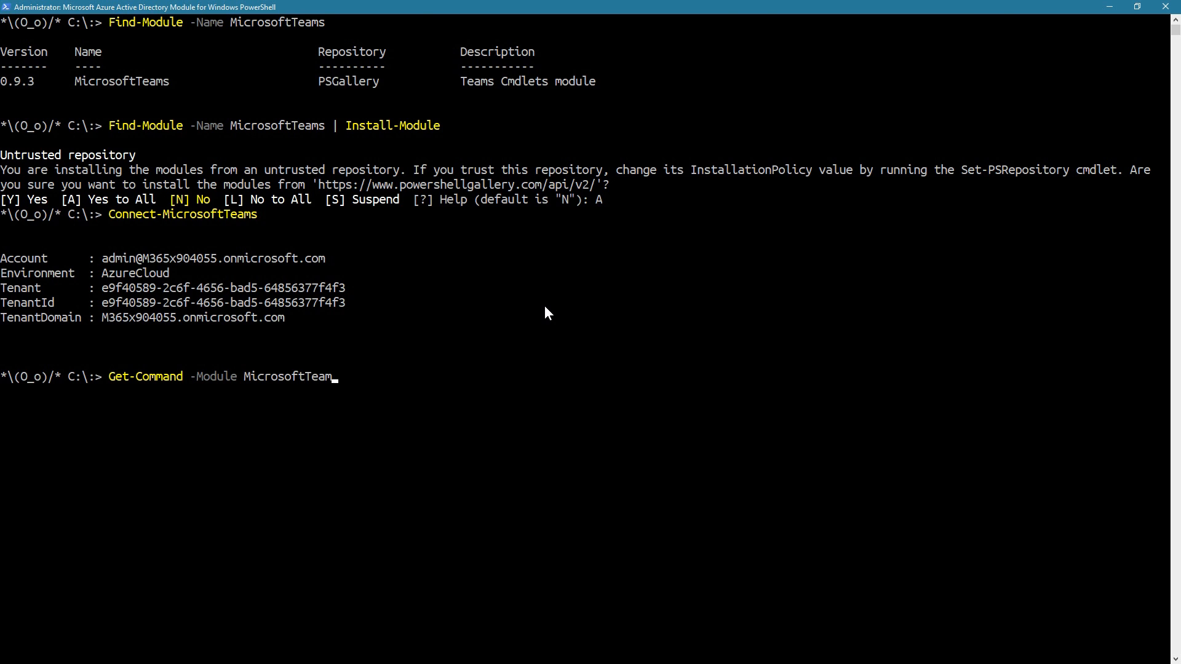
{"action": "key", "text": "Return"}
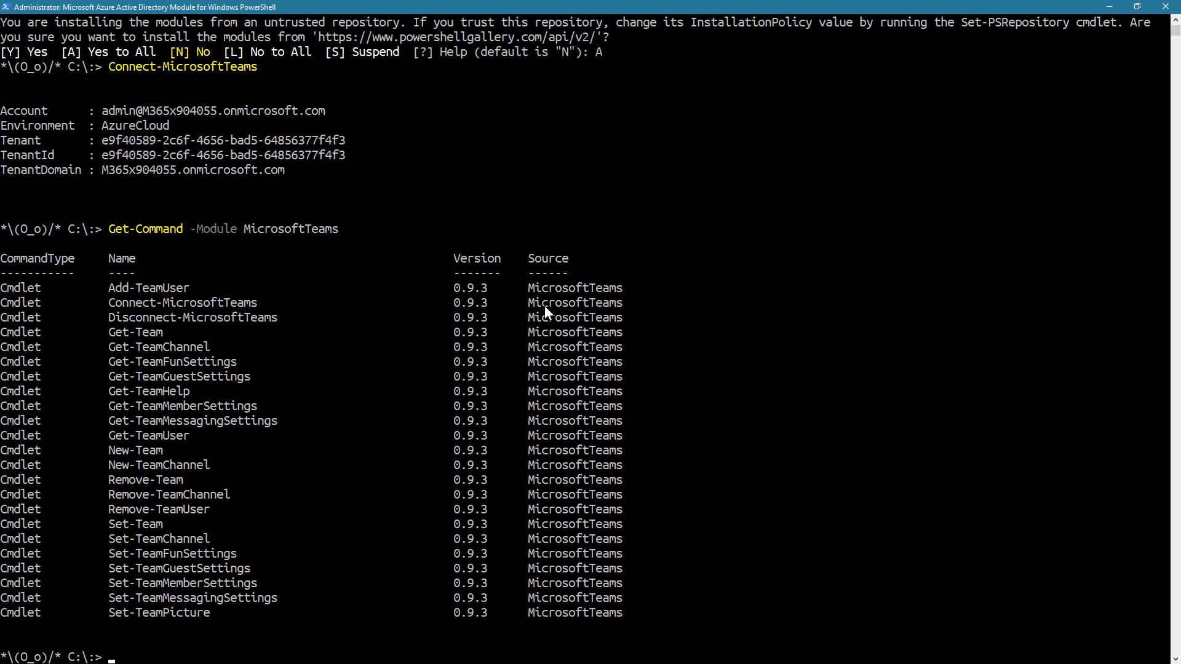